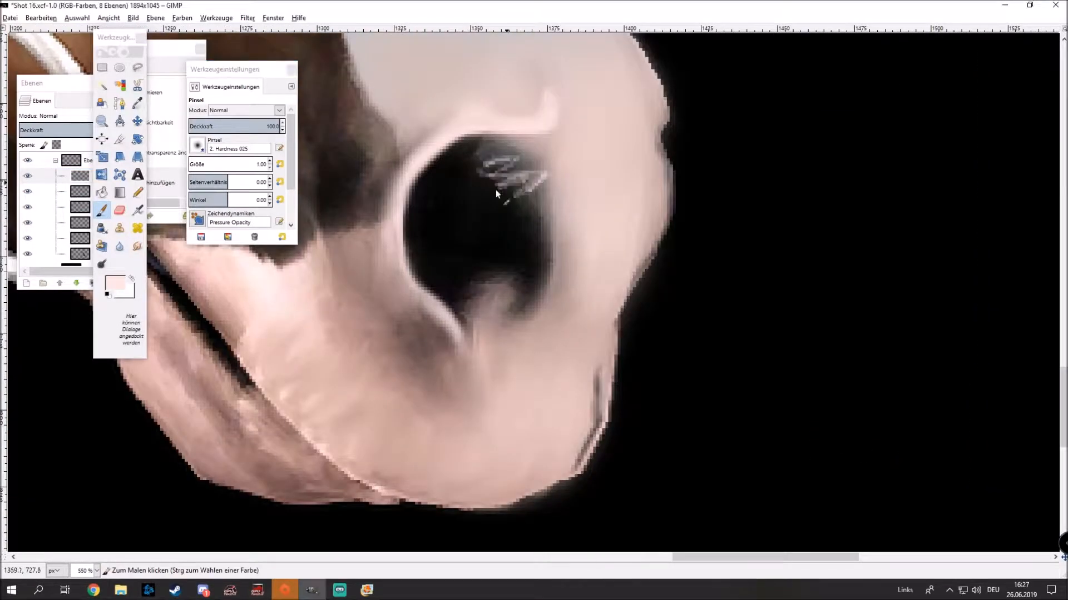
- Paint pale pink squiggly texture strokes filling the dark nostril interior
{"action": "left_click_drag", "start_coordinate": [497, 193], "coordinate": [531, 302]}
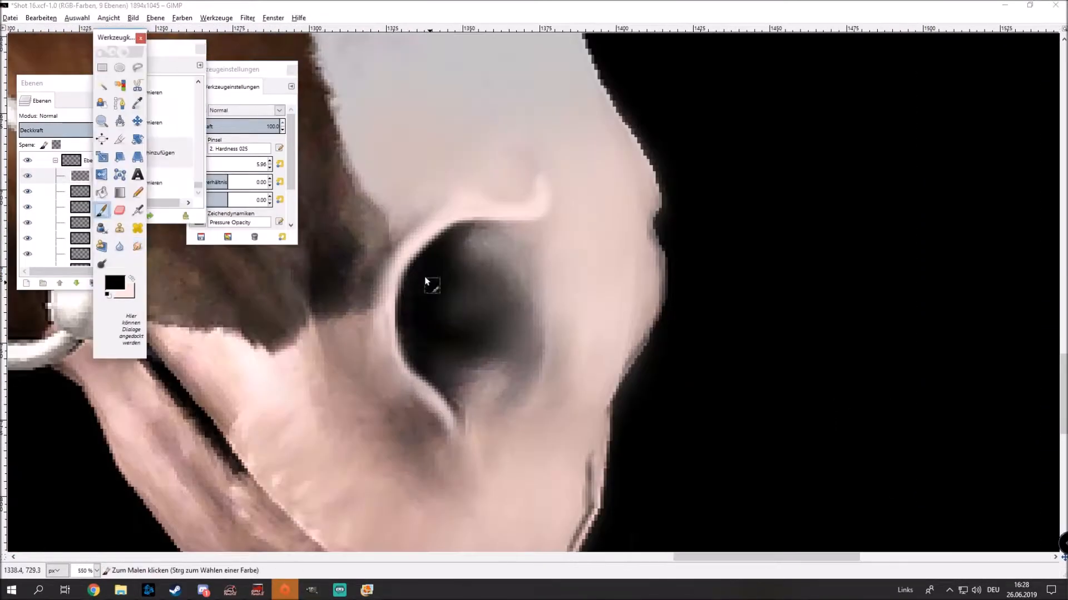
{"action": "left_click", "coordinate": [135, 247]}
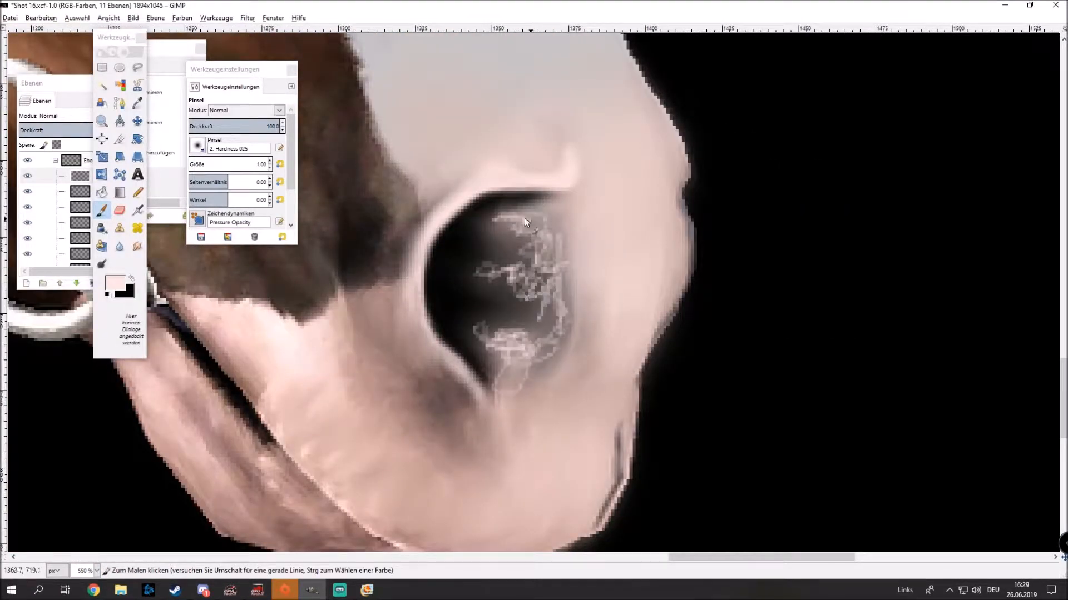
- Smudge the nostril texture, then draw black wrinkle lines along the nostril rim and muzzle
{"action": "left_click", "coordinate": [136, 247]}
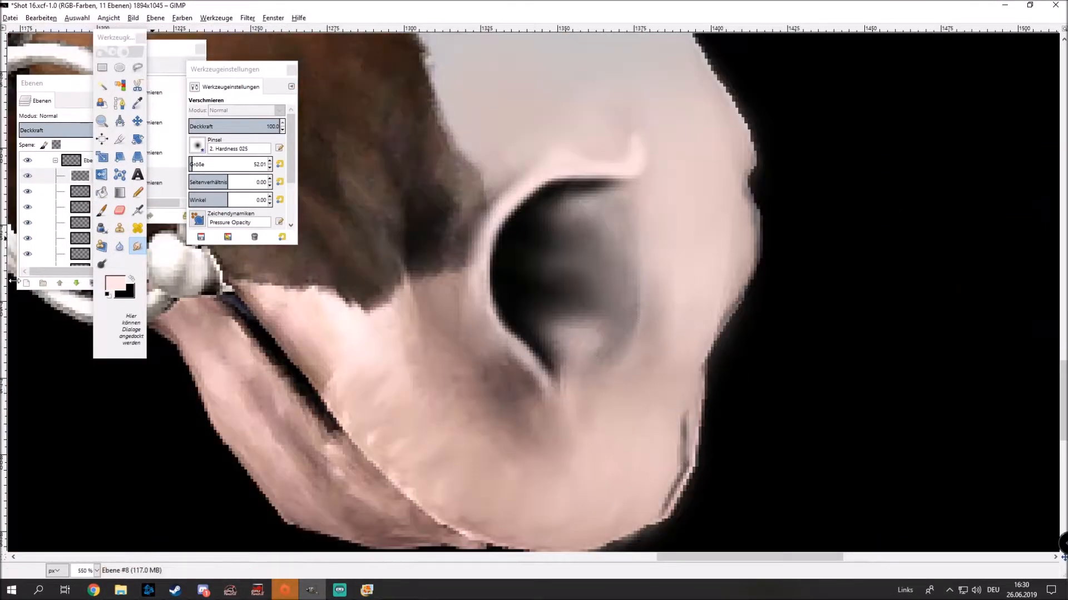
{"action": "left_click", "coordinate": [101, 210]}
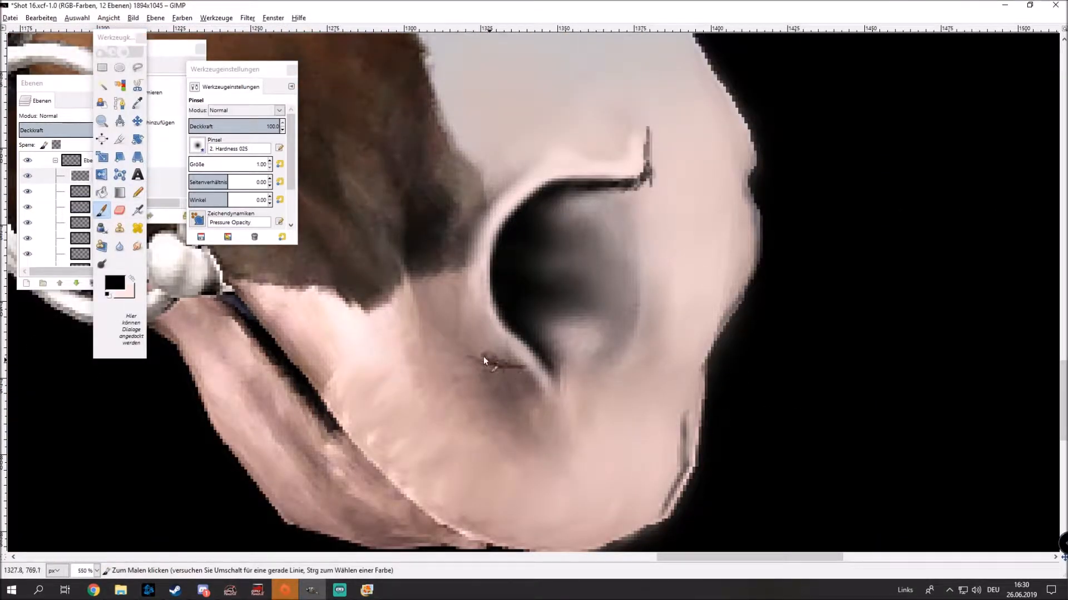
{"action": "left_click_drag", "start_coordinate": [484, 360], "coordinate": [677, 356]}
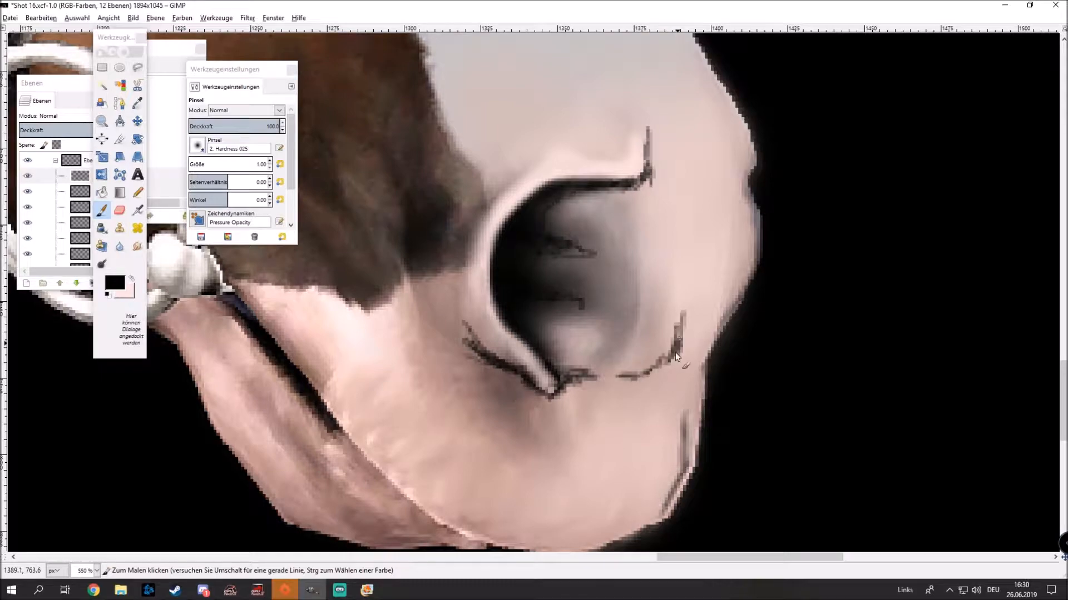
{"action": "left_click", "coordinate": [136, 247]}
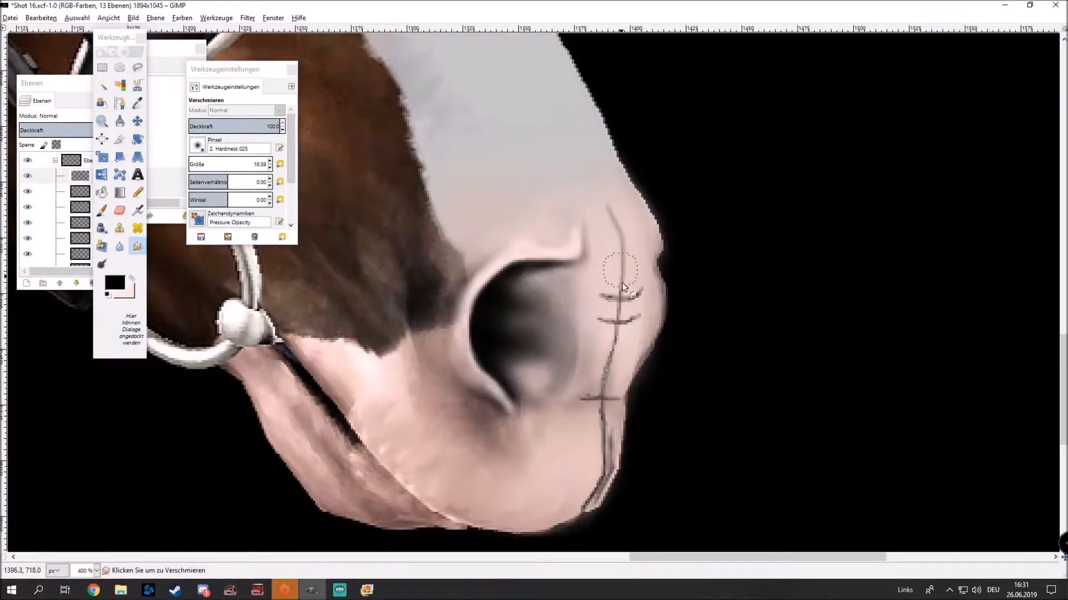
- Soften the dark sketch, then paint light pink wrinkles beside and above the nostril and on the lower lip
{"action": "left_click", "coordinate": [10, 17]}
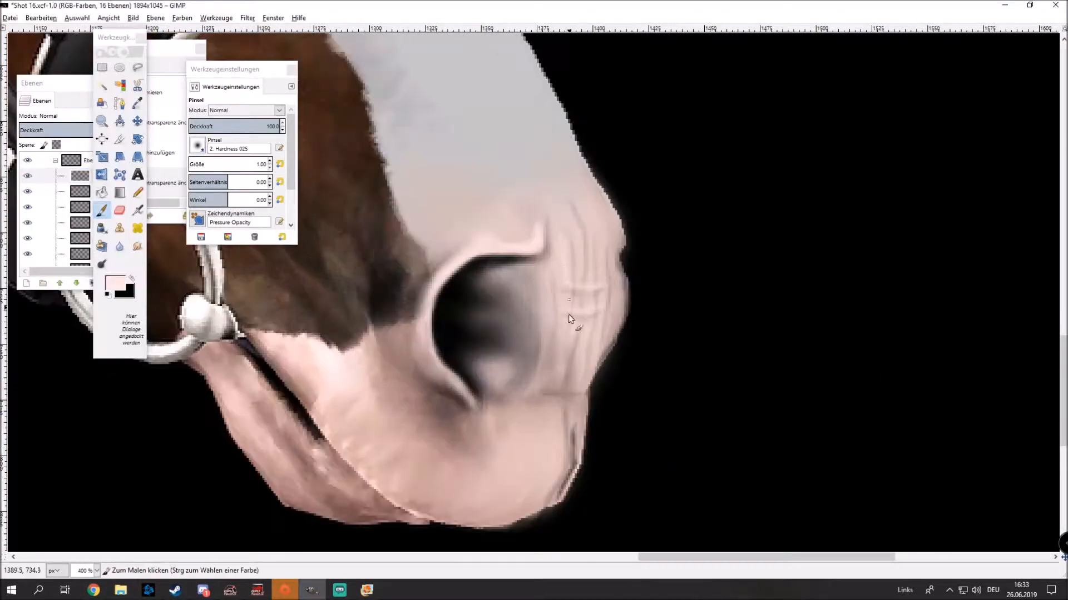
{"action": "left_click", "coordinate": [135, 246]}
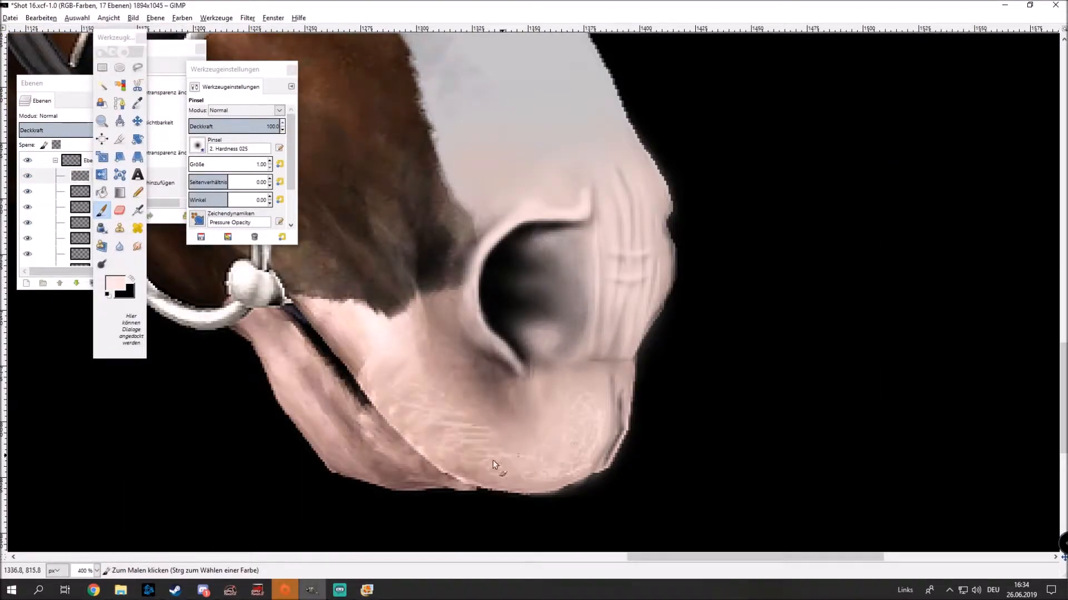
{"action": "left_click_drag", "start_coordinate": [497, 463], "coordinate": [456, 375]}
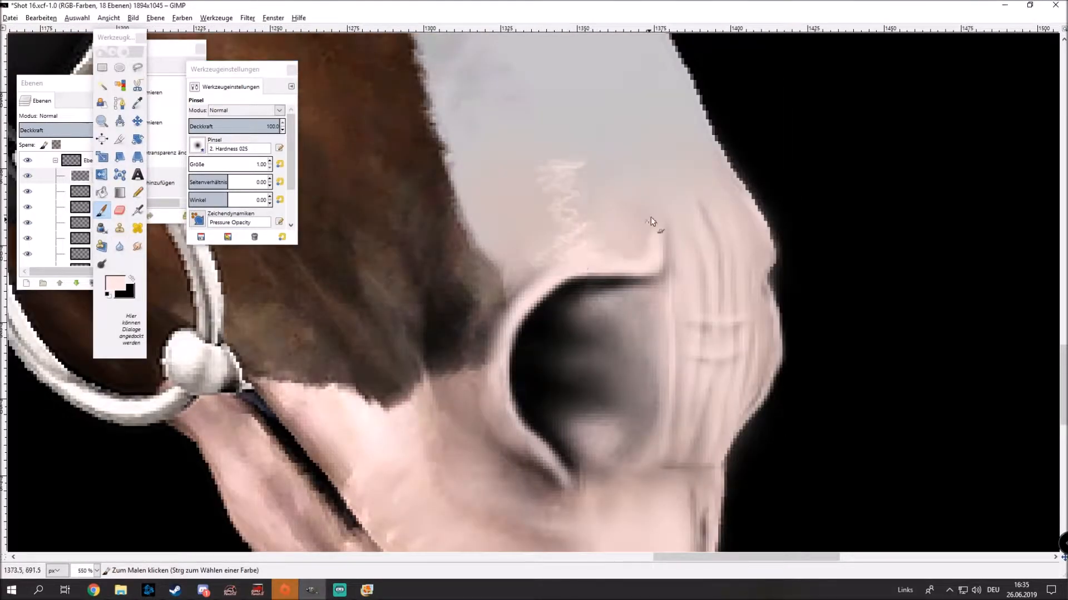
{"action": "left_click_drag", "start_coordinate": [651, 221], "coordinate": [516, 223]}
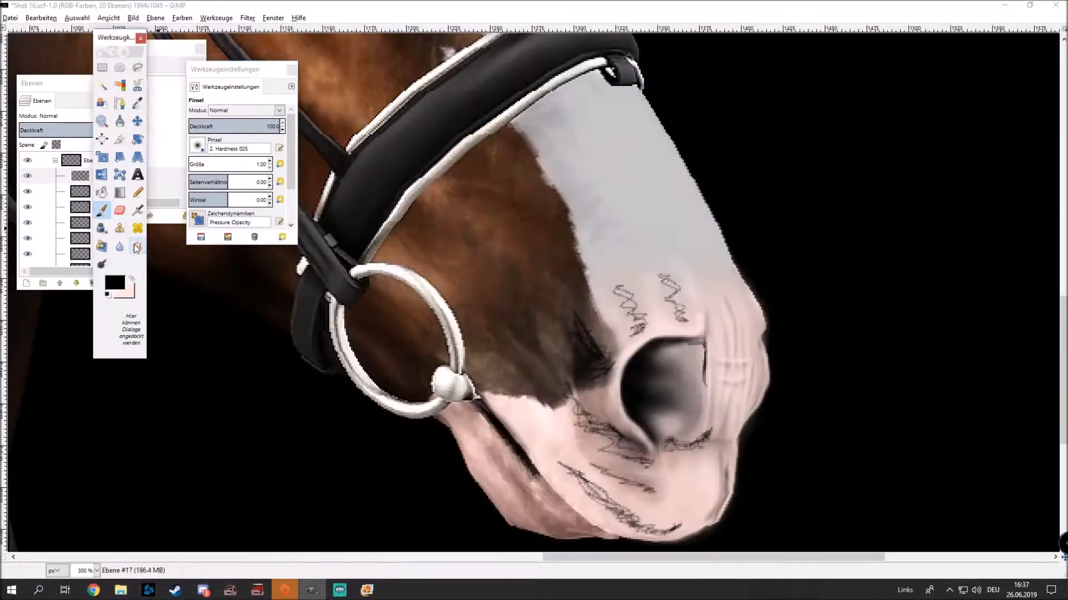
- Dab small light speckles and short dark marks across the lower muzzle
{"action": "left_click", "coordinate": [135, 247]}
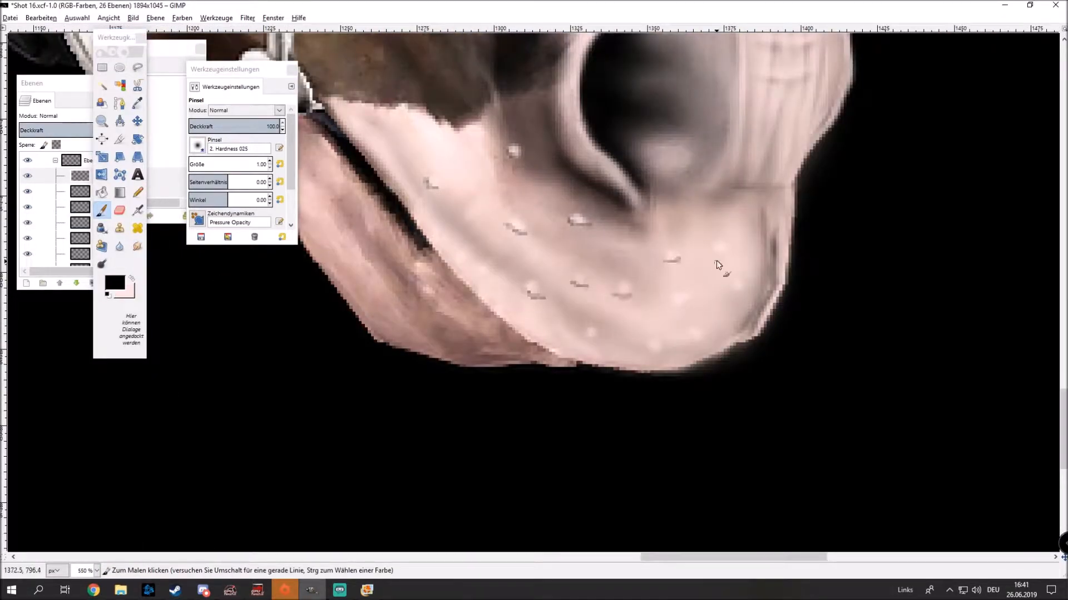
- Add a final muzzle speckle before painting light brown hair strands inside the bridle ring
{"action": "left_click", "coordinate": [136, 247]}
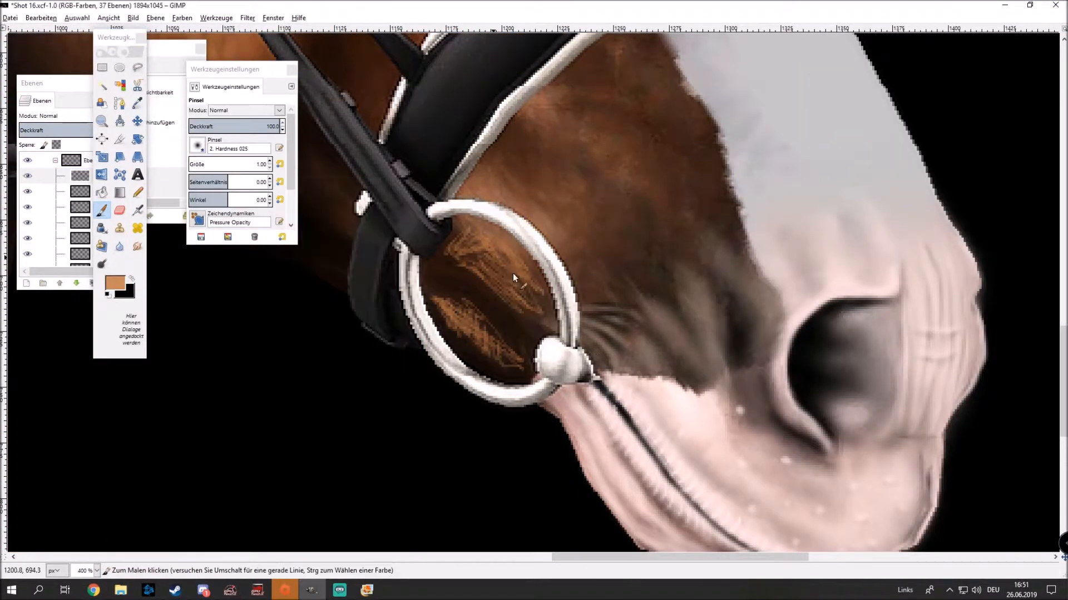
- Zoom out to extend brown hair strokes above the noseband ring
{"action": "scroll", "scroll_direction": "down", "scroll_amount": 3}
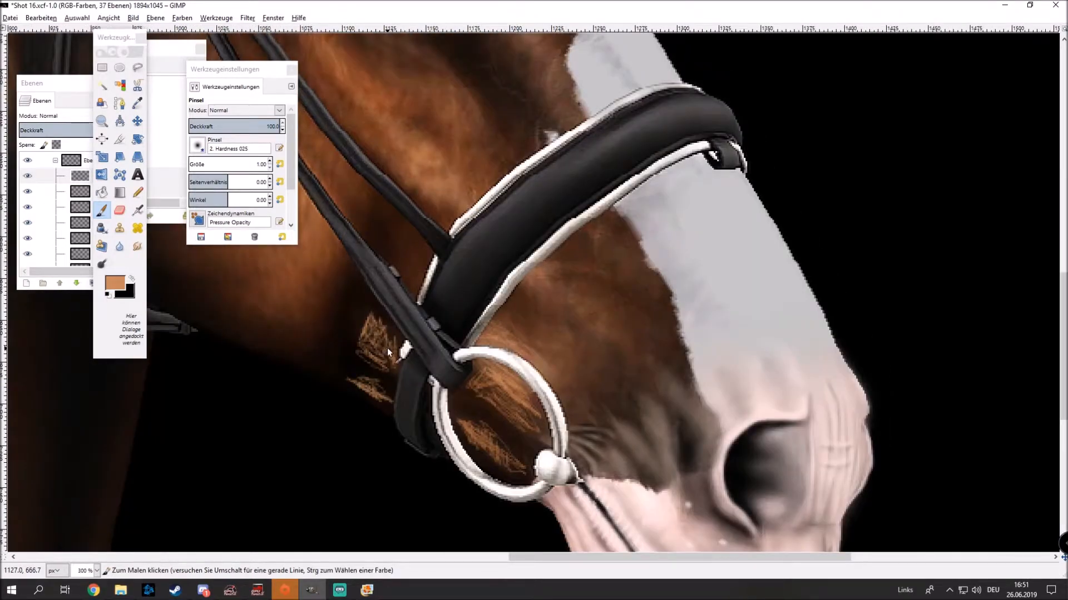